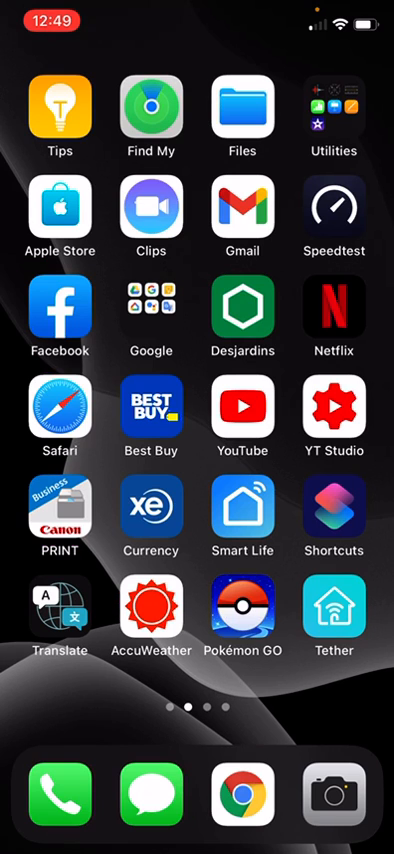
# Step: Launch Speedtest from the home screen to test the Videotron Wi-Fi
pyautogui.click(334, 204)
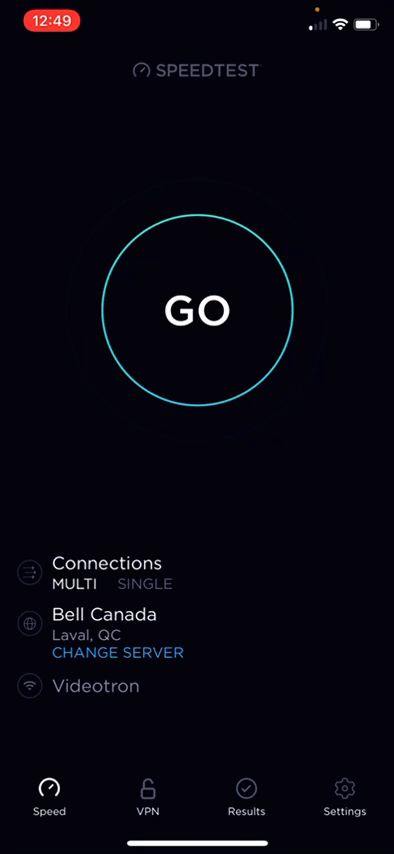
# Step: Start a Videotron Wi-Fi speed test against the Bell Canada Laval server
pyautogui.click(196, 310)
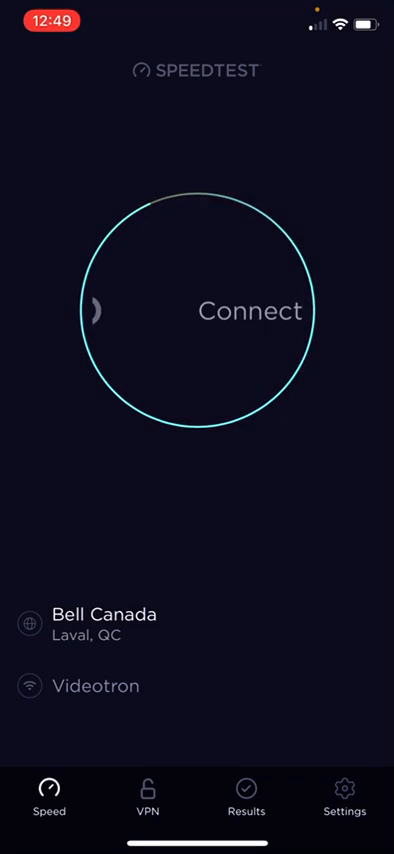
pyautogui.click(196, 310)
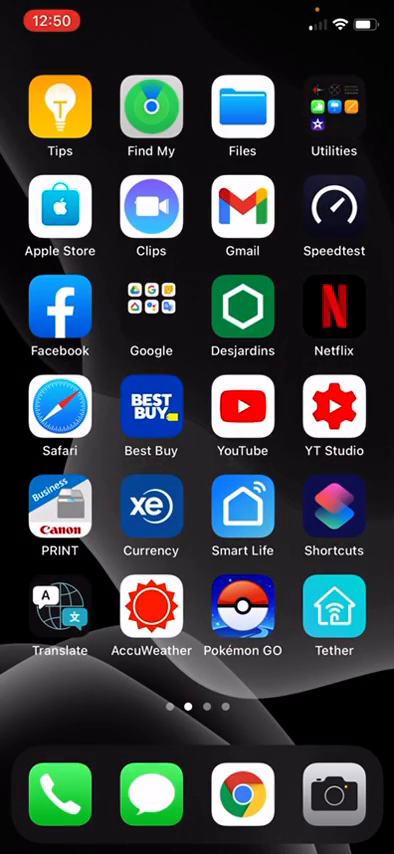
# Step: Reopen Speedtest on Bell Canada Wi-Fi and start a test against Bell Mobility Montreal
pyautogui.click(334, 204)
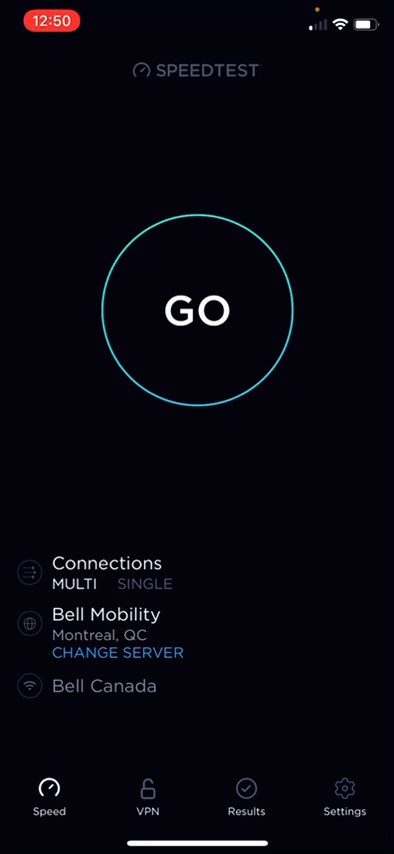
pyautogui.click(196, 308)
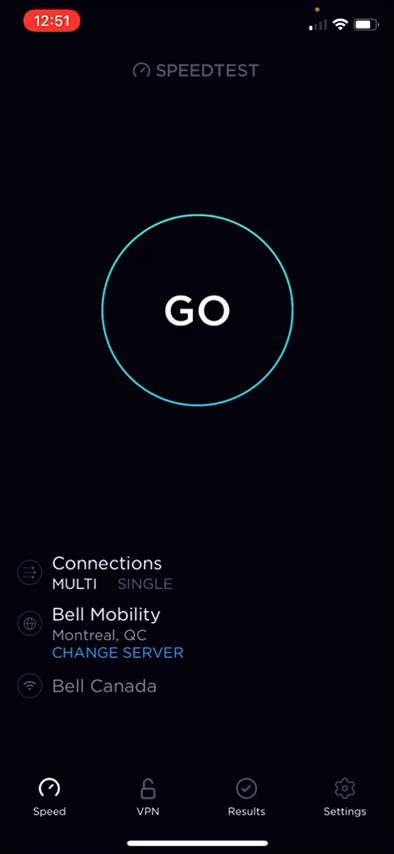
pyautogui.click(196, 308)
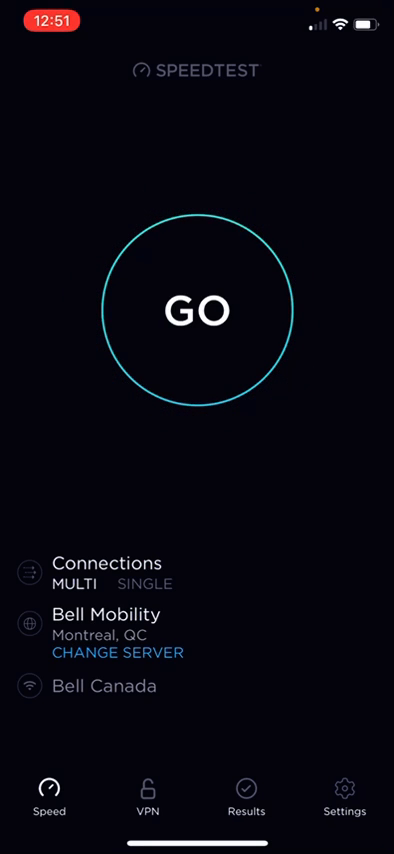
pyautogui.click(196, 308)
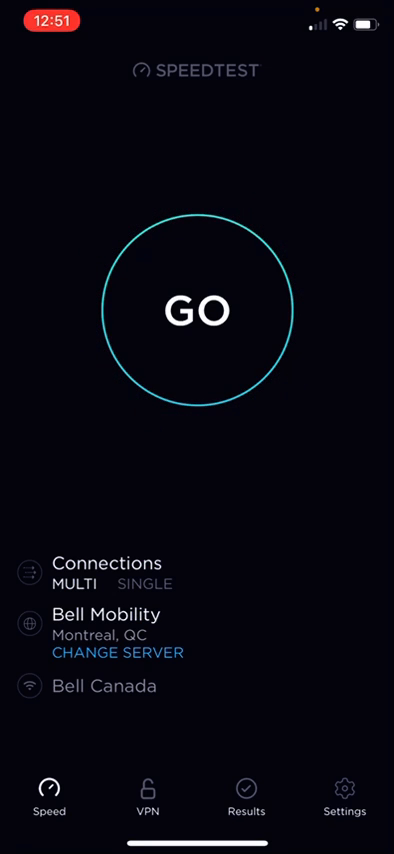
pyautogui.click(196, 308)
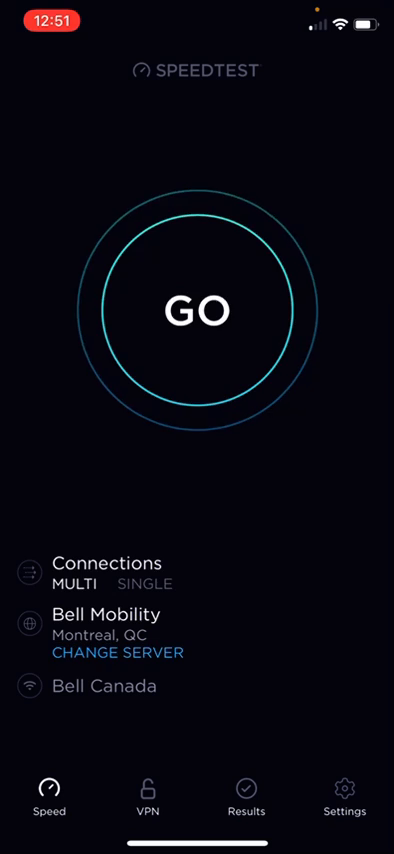
# Step: Let the Bell Wi-Fi test run, then return to the home screen
pyautogui.click(196, 308)
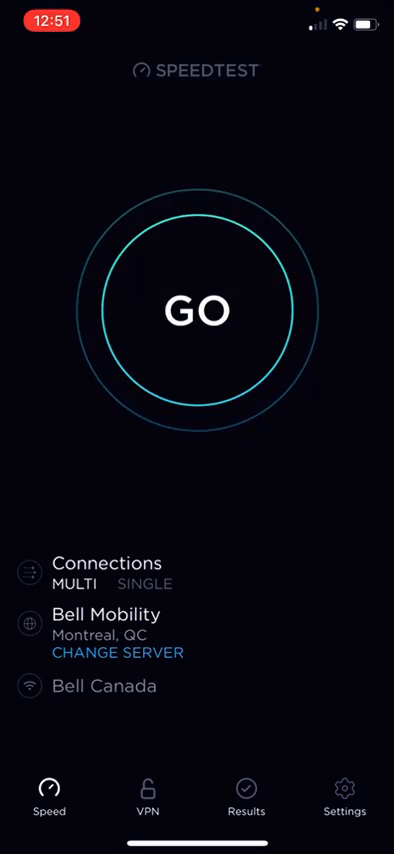
pyautogui.press('home')
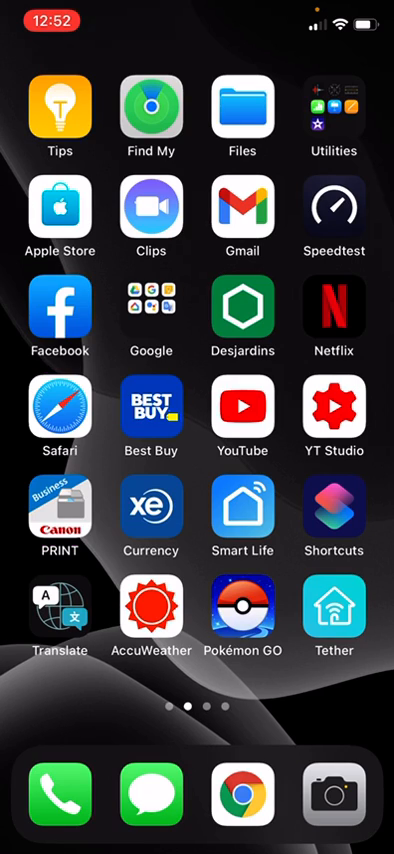
# Step: Open Camera and record the Samsung phone's Speedtest connecting to Bell Canada
pyautogui.click(332, 796)
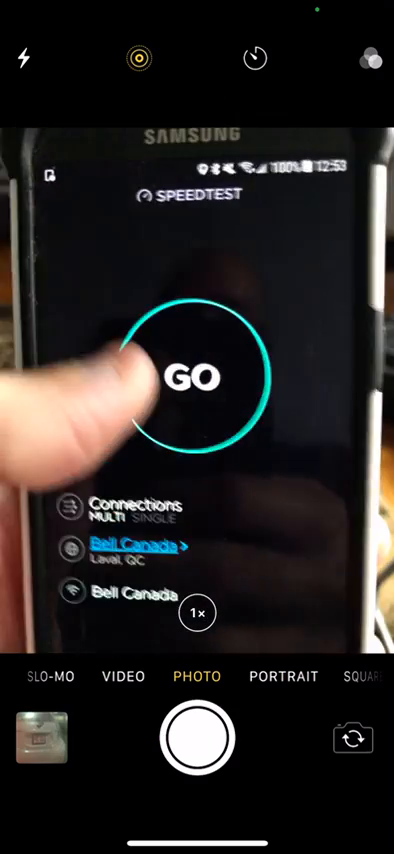
pyautogui.click(196, 376)
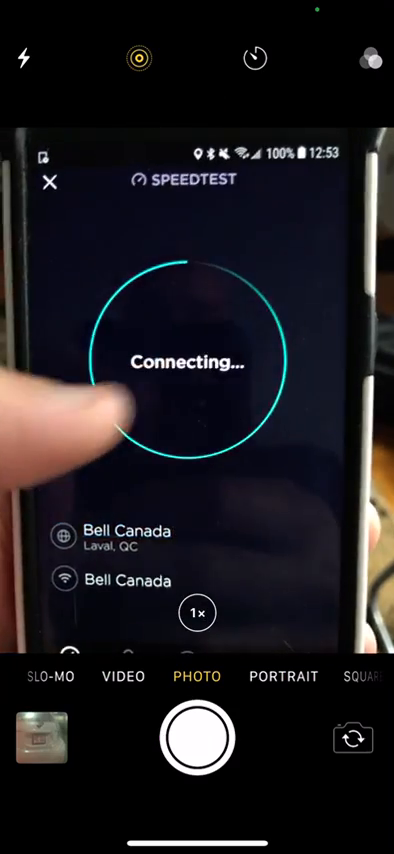